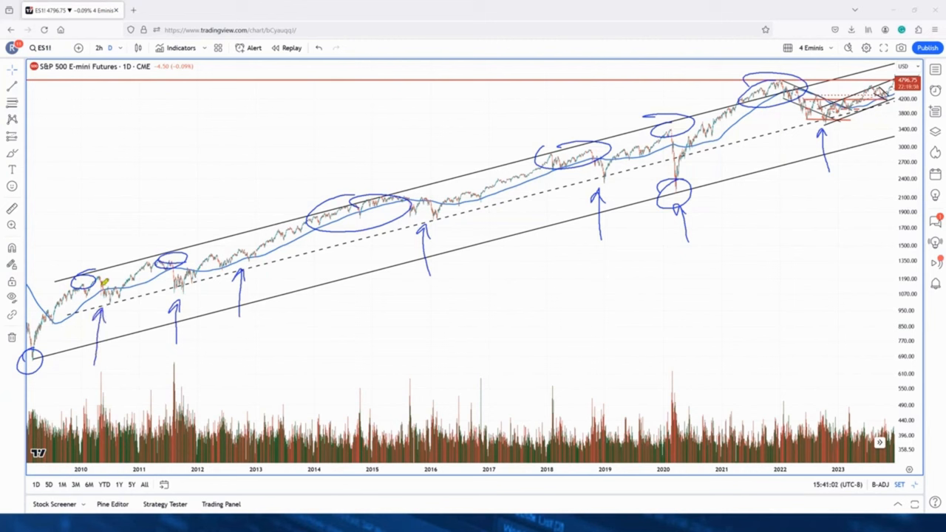
# - Draw yellow highlighter strokes over the pullbacks after the 2010, 2011 and 2015 channel-top highs
pyautogui.moveTo(89, 288); pyautogui.dragTo(429, 210)
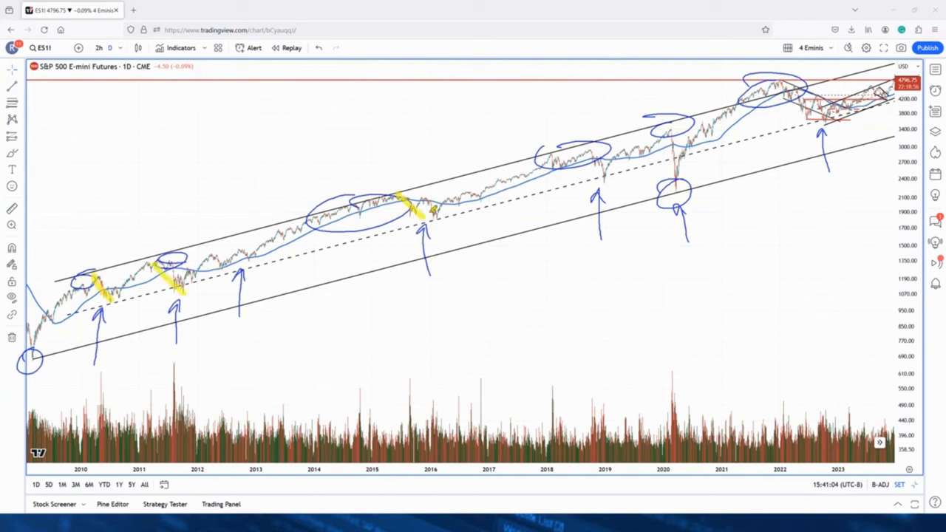